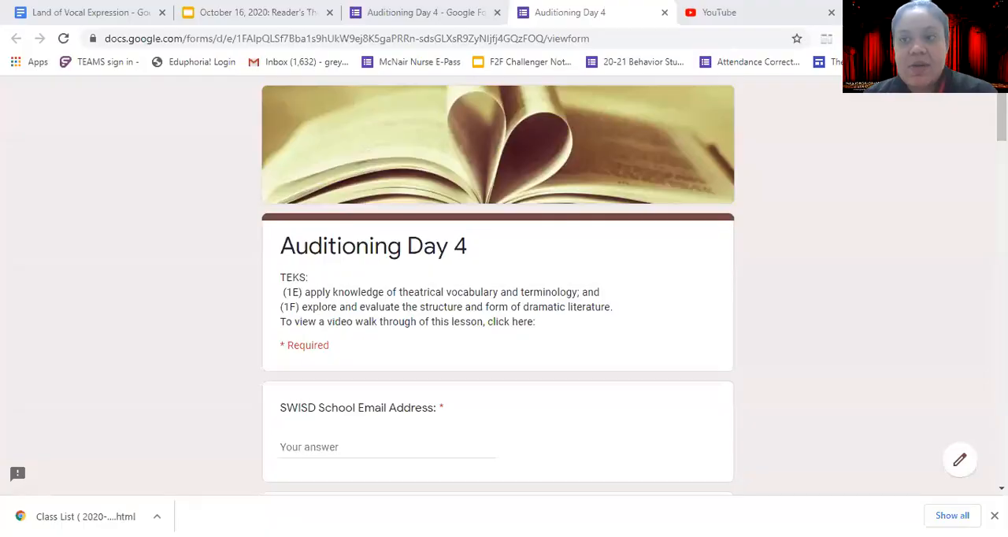
mouse_move(940, 96)
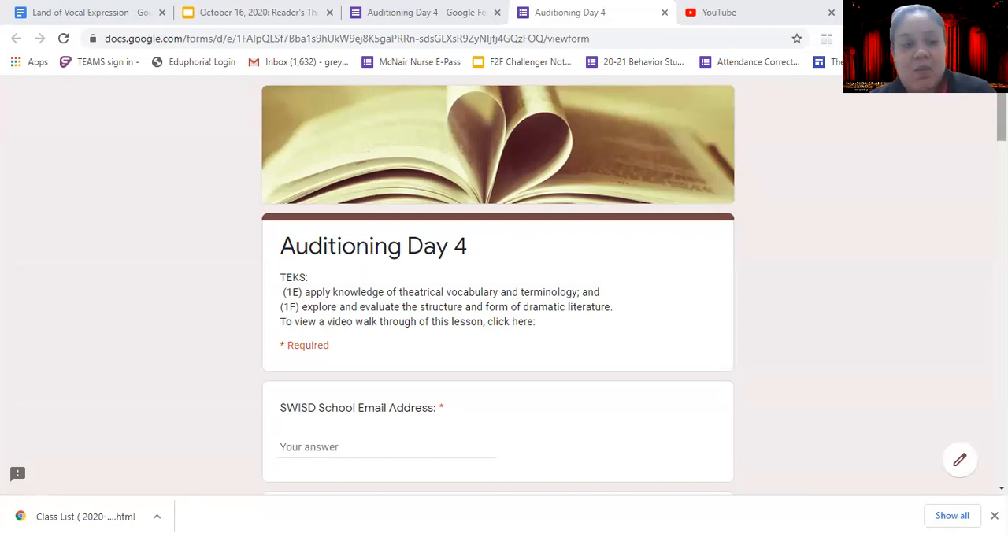
Step: Scroll down through the form to preview its questions, then return toward the top
scroll("down", 3)
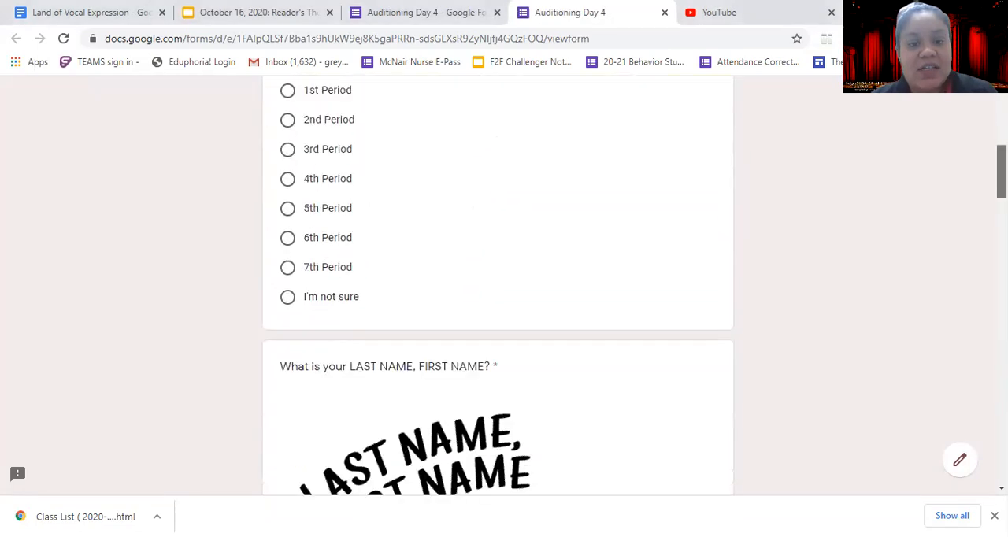
scroll("down", 3)
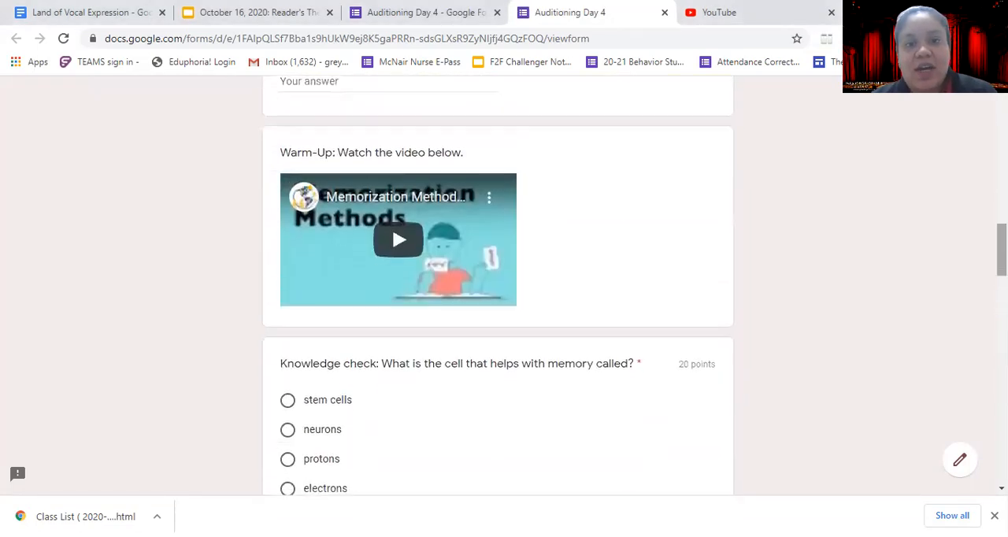
mouse_move(867, 116)
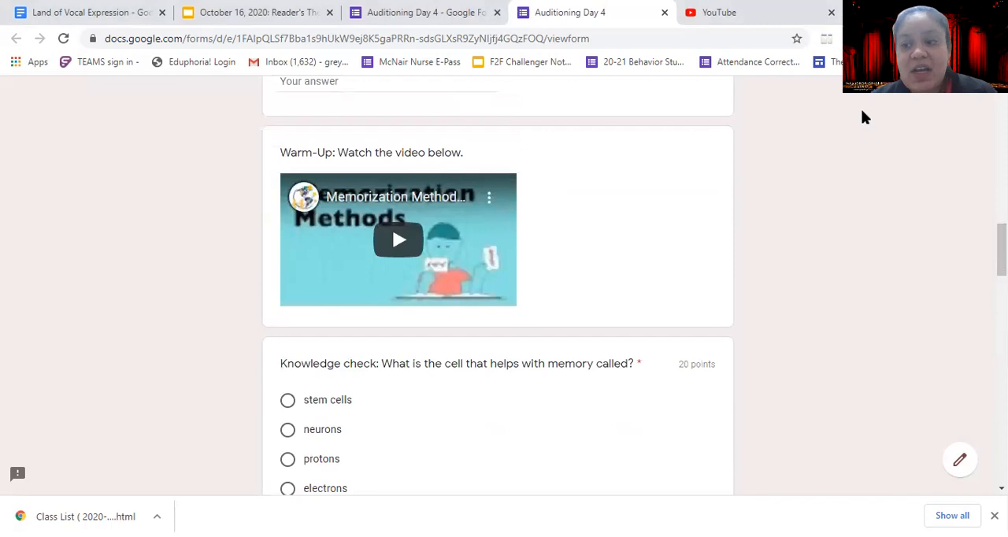
scroll("down", 3)
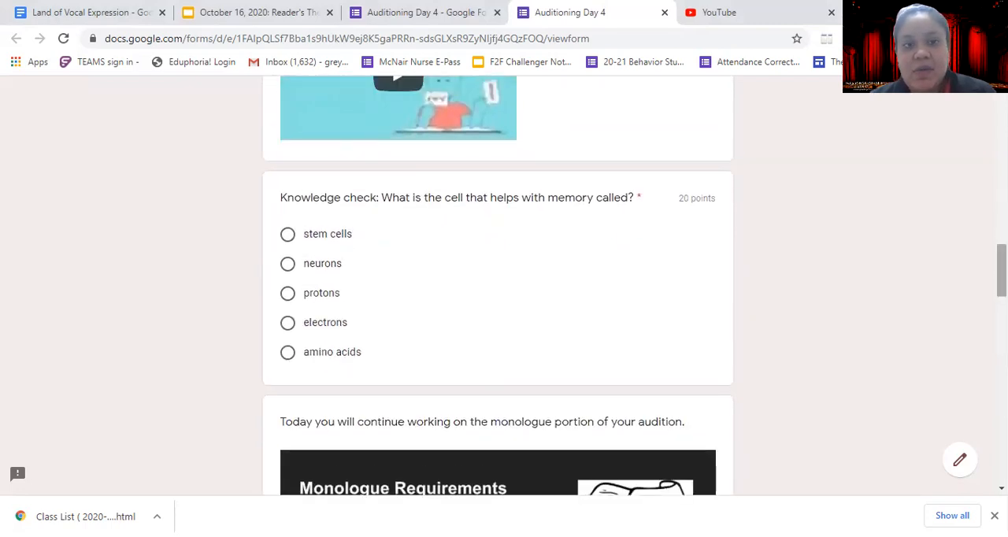
scroll("down", 3)
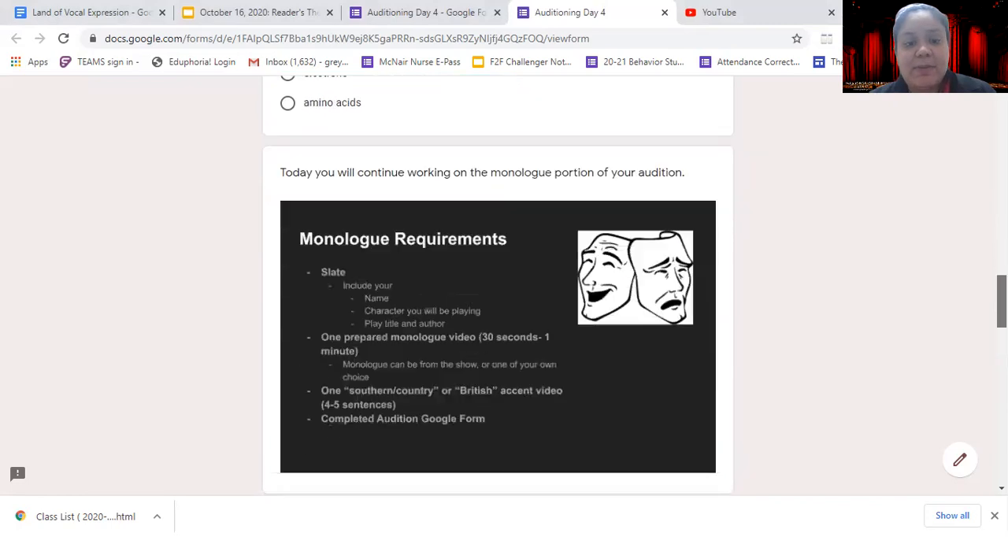
scroll("down", 3)
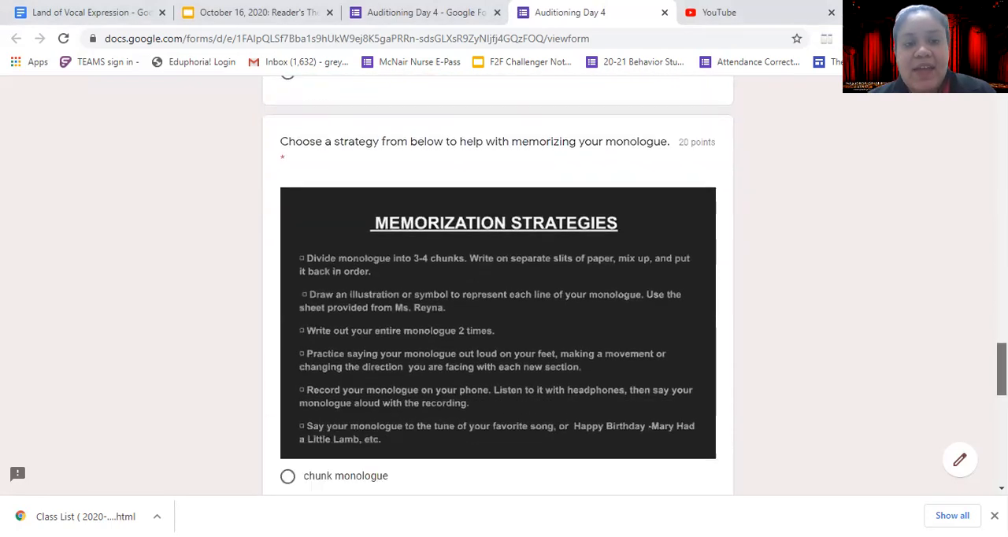
scroll("down", 3)
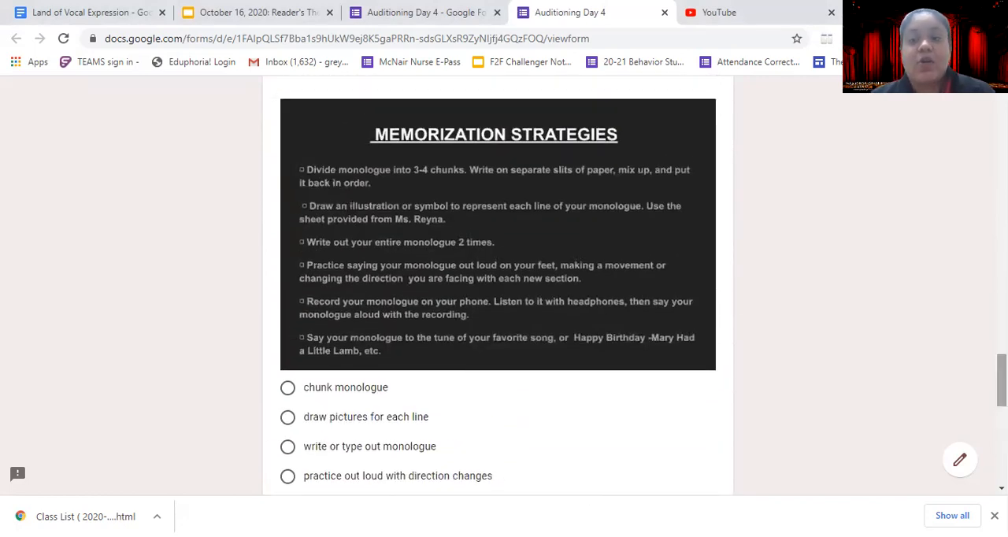
scroll("down", 3)
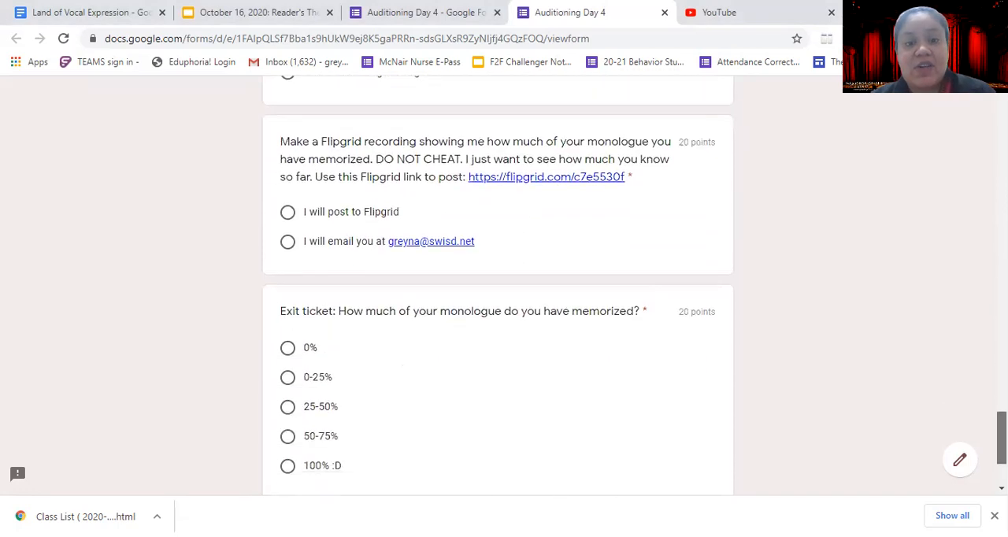
mouse_move(592, 183)
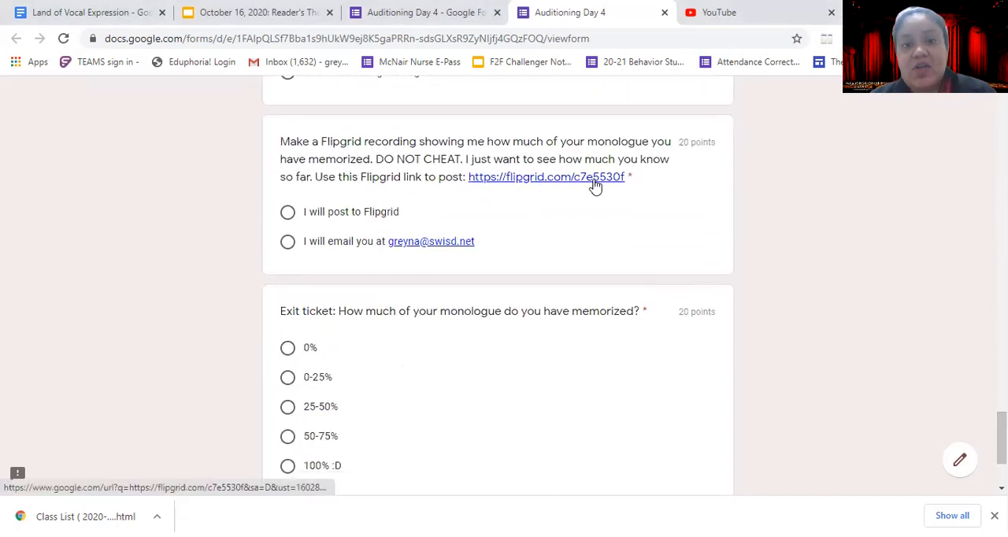
mouse_move(592, 181)
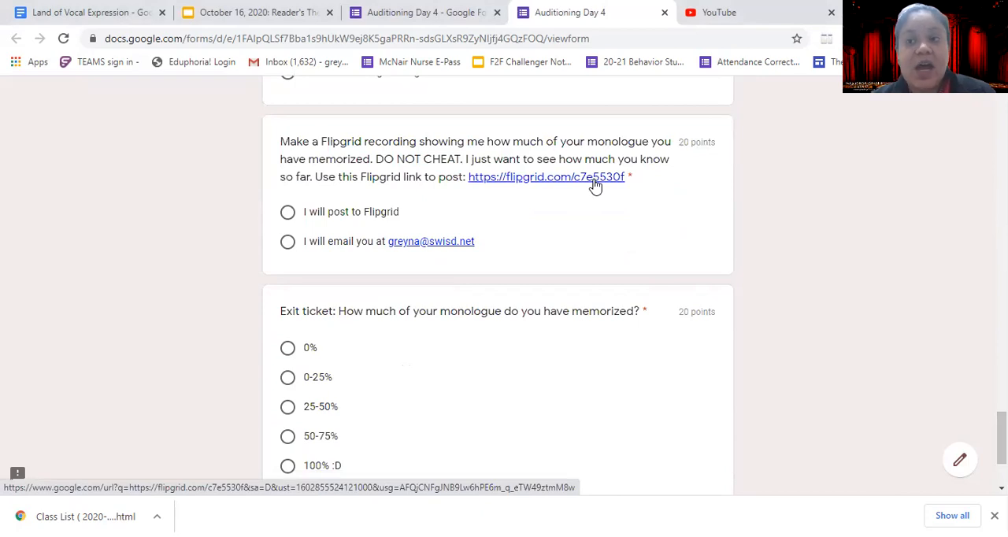
mouse_move(958, 427)
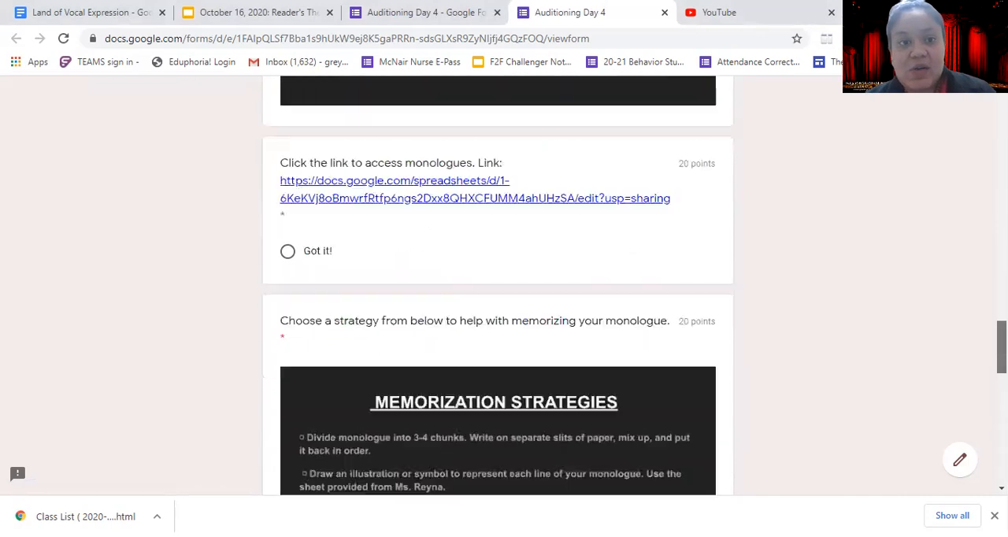
scroll("up", 3)
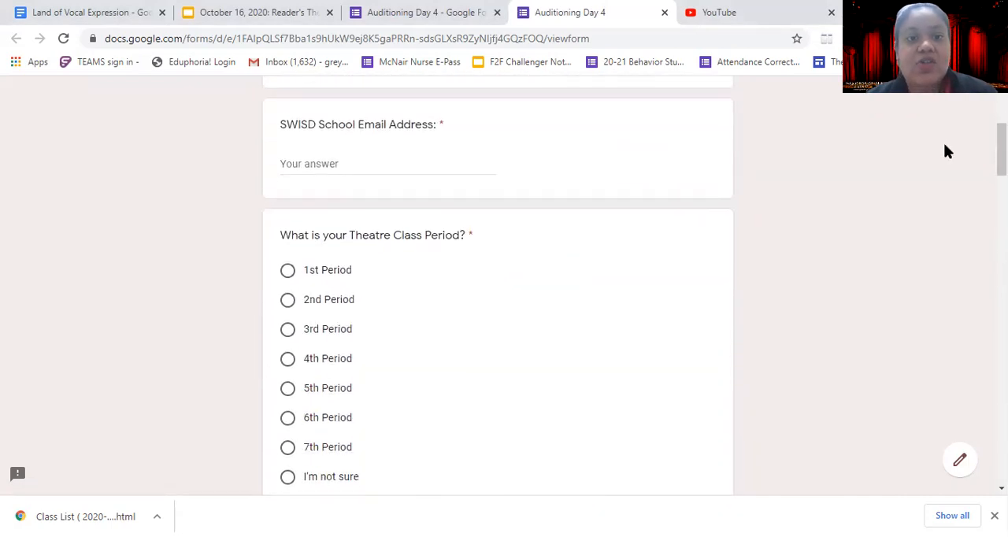
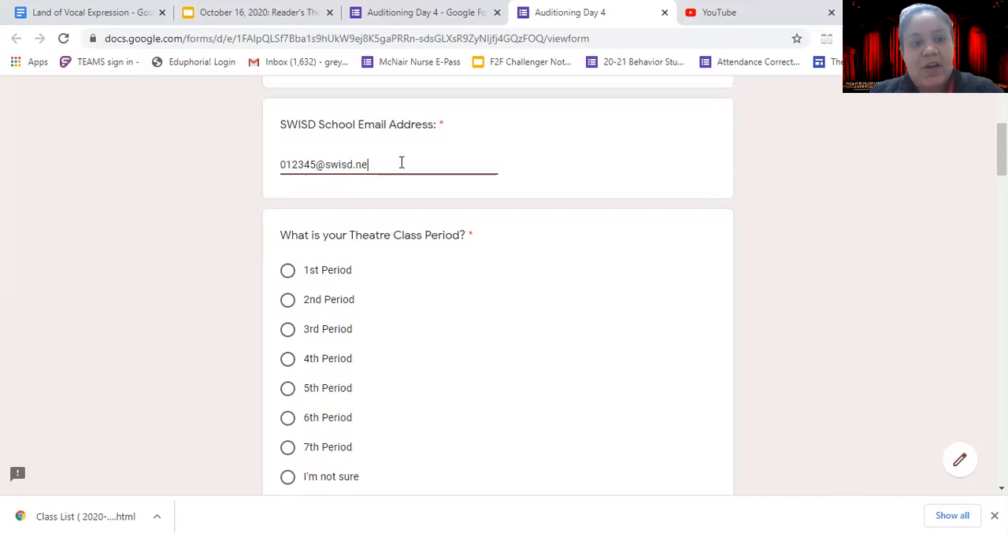
Step: Enter the school email address and choose 6th Period as the theatre class period
left_click(287, 418)
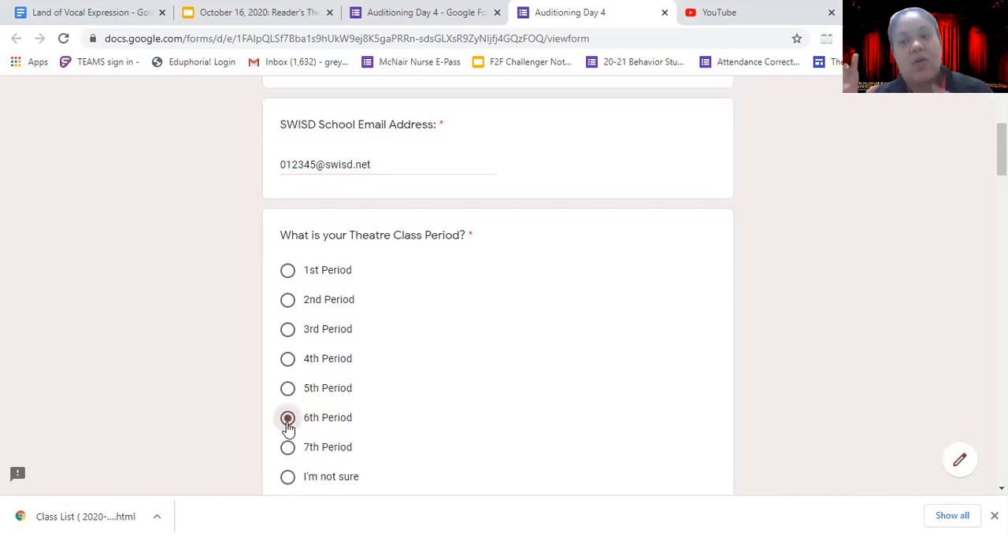
left_click(286, 417)
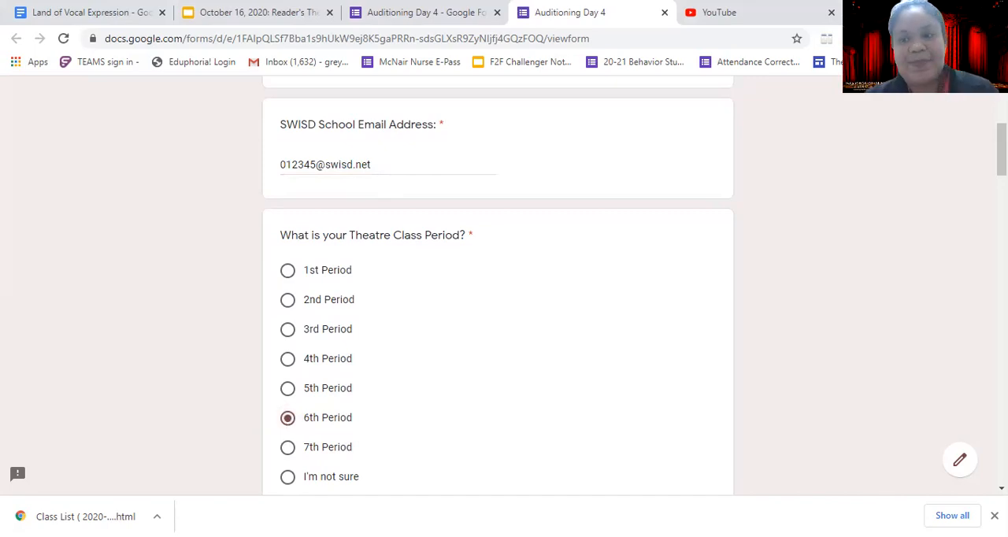
scroll("down", 3)
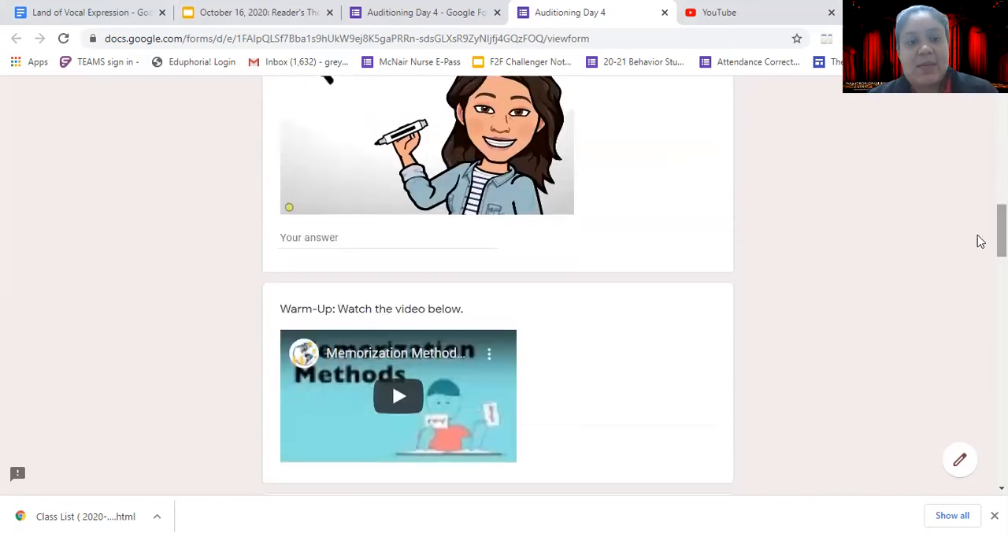
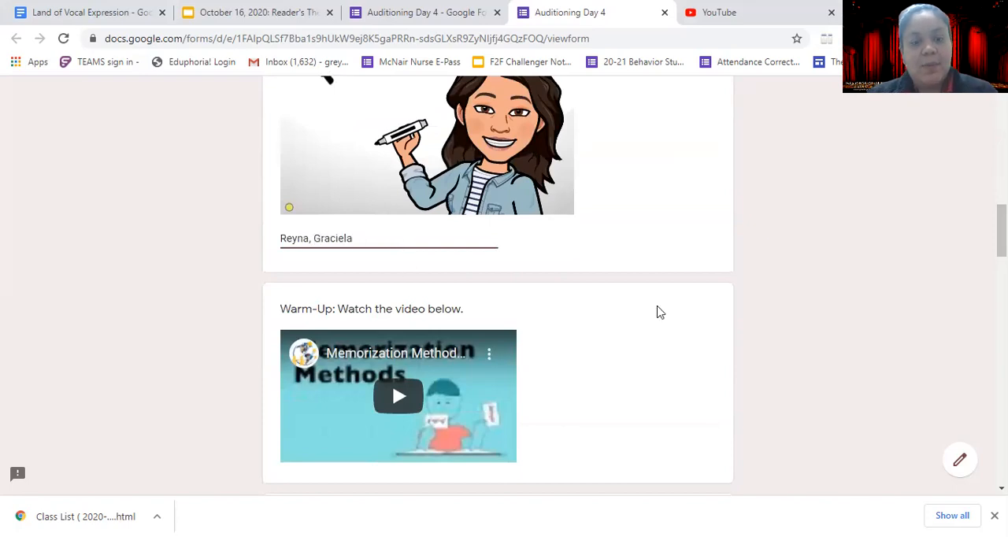
scroll("down", 3)
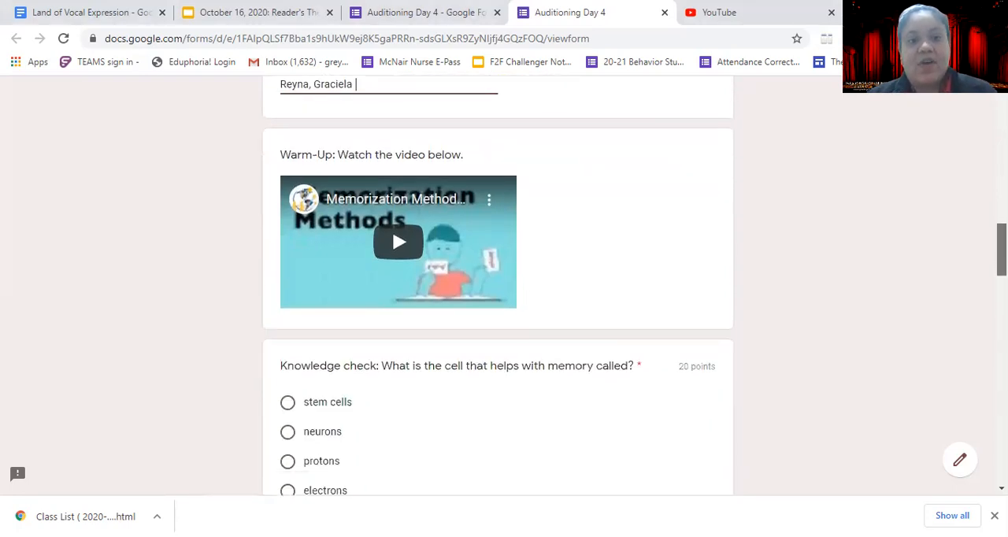
scroll("down", 3)
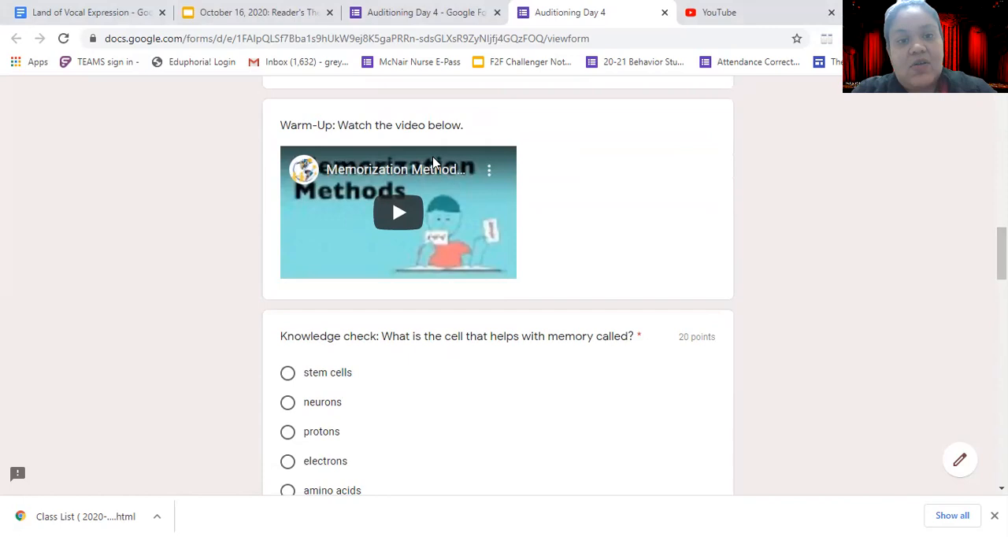
Step: Play the memorization warm-up video, pause it, and open it on YouTube in a new tab
left_click(397, 213)
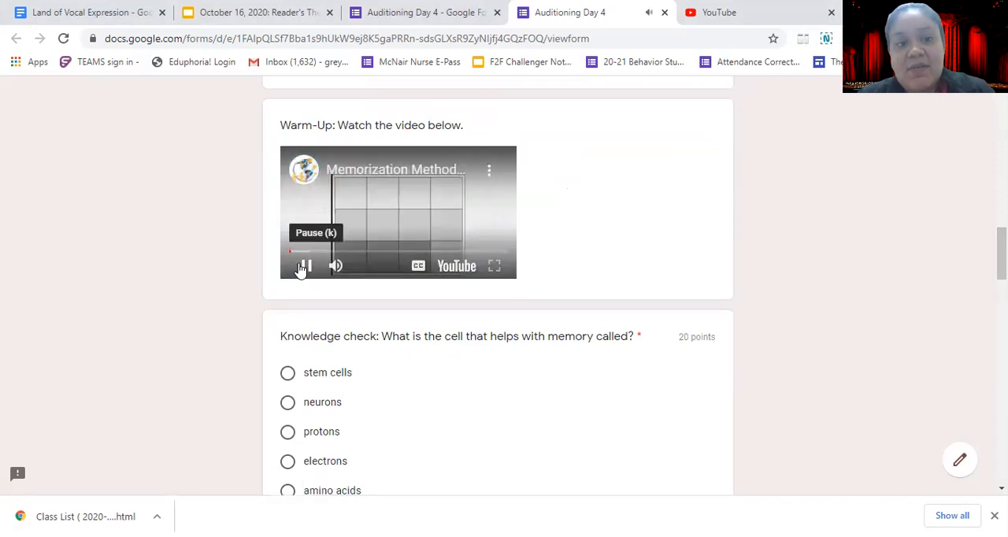
left_click(304, 264)
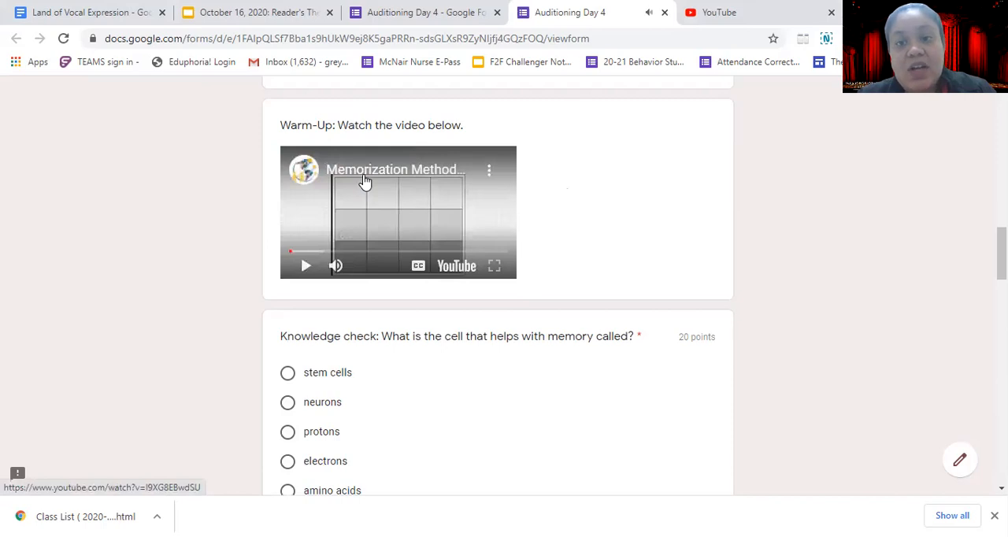
left_click(366, 181)
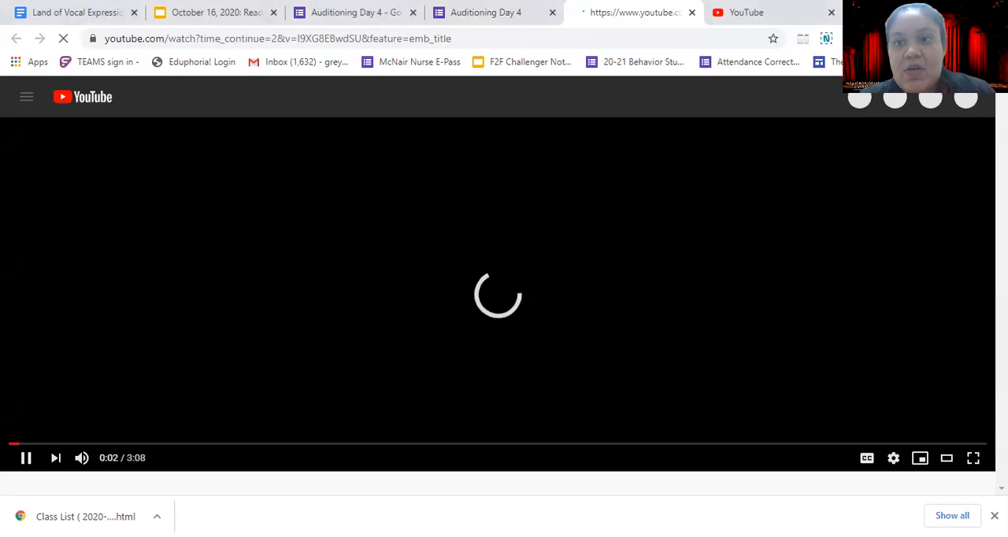
Step: Return to the Auditioning Day 4 form and scroll down to the memory knowledge-check question
left_click(479, 12)
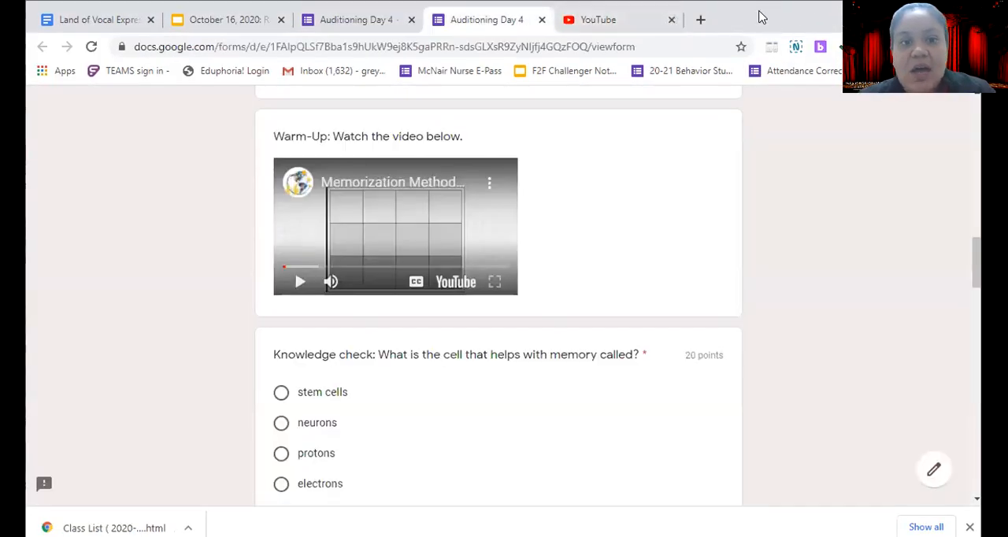
scroll("down", 3)
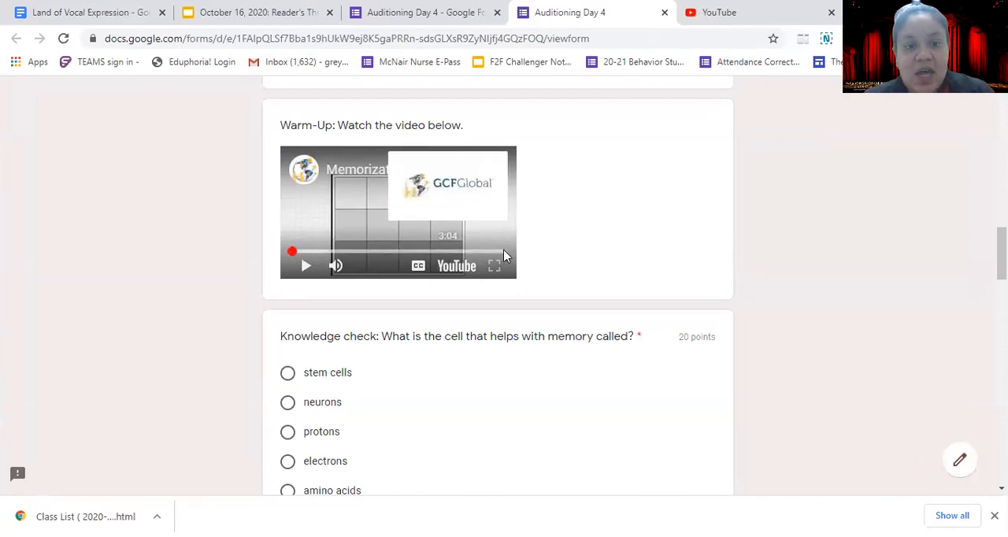
scroll("down", 3)
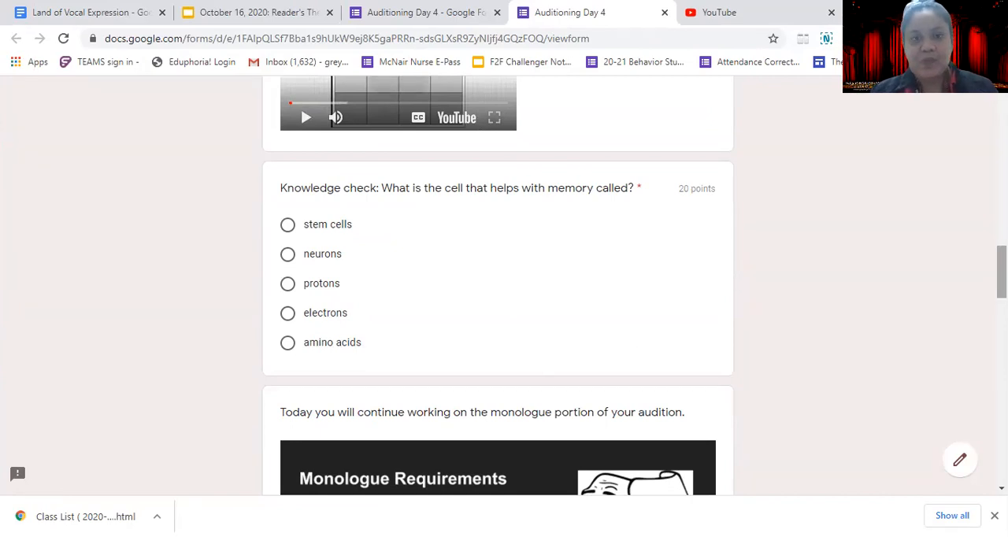
mouse_move(944, 352)
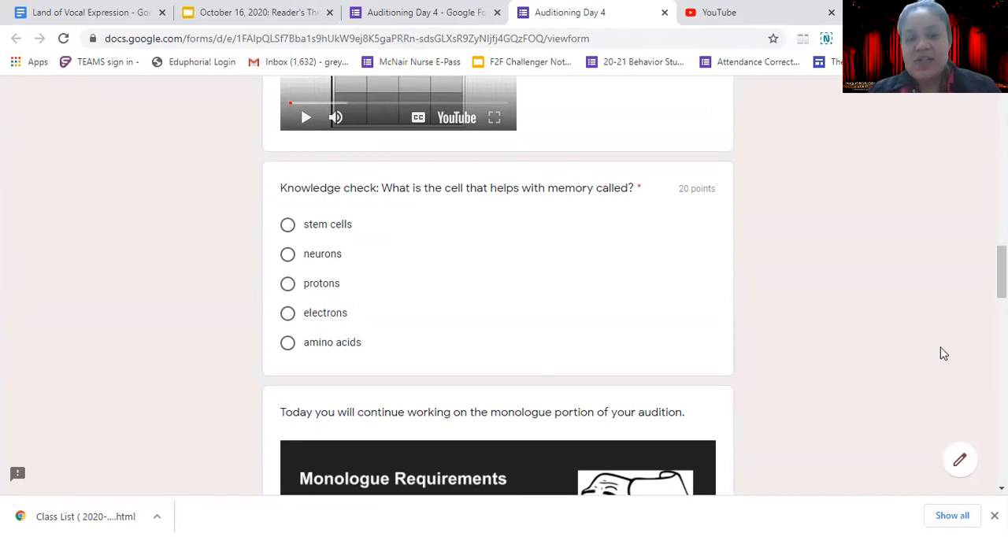
Step: Scroll through the monologue requirements to the monologue link and memorization-strategy questions
scroll("down", 3)
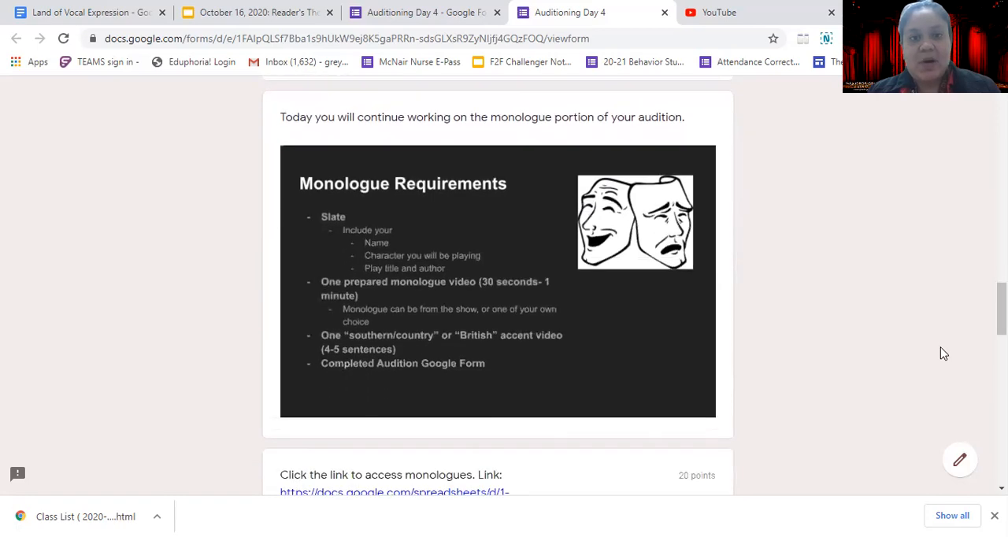
scroll("down", 3)
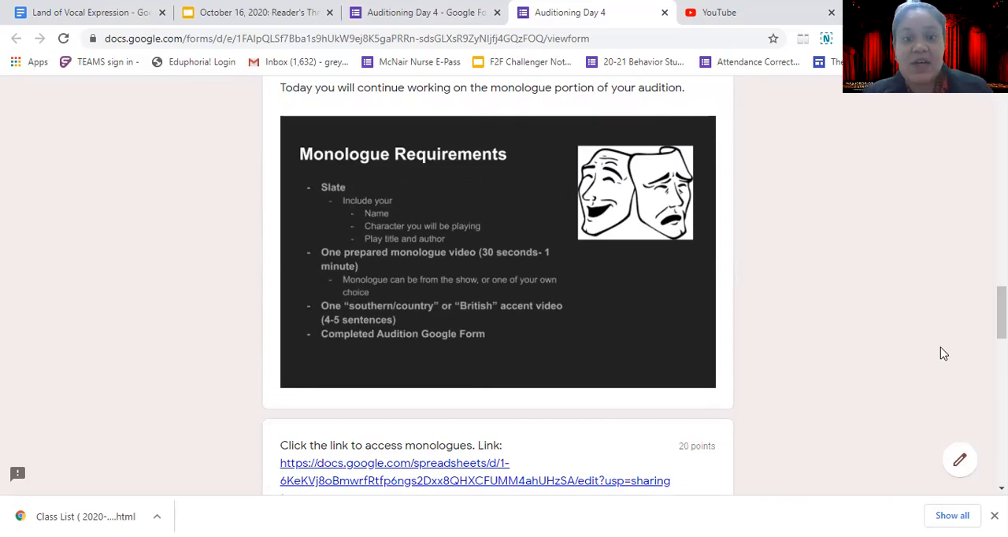
scroll("down", 3)
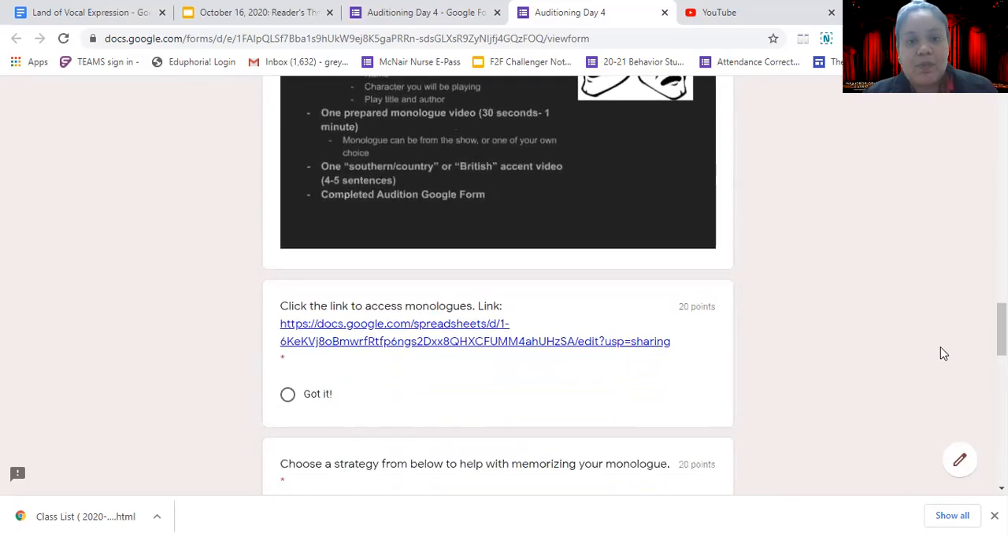
scroll("down", 3)
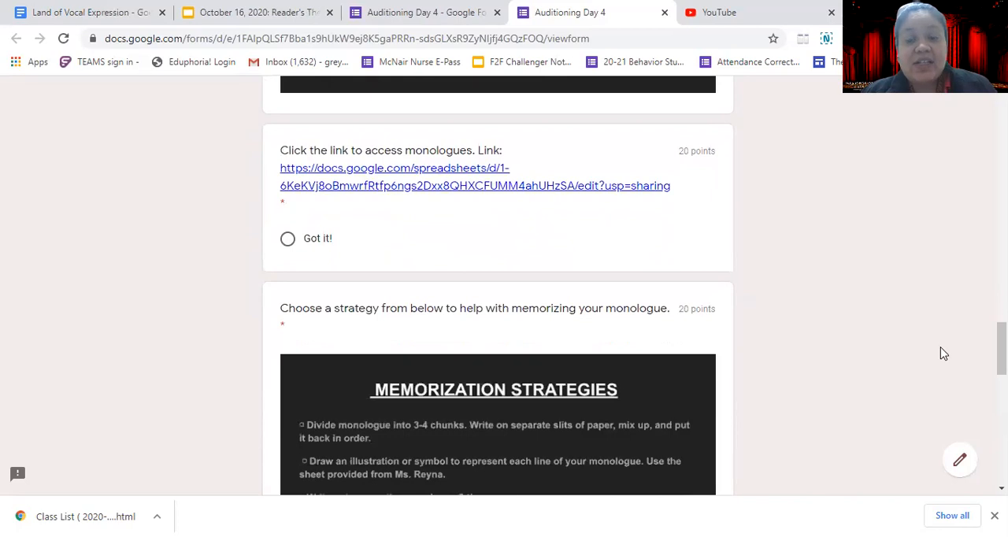
mouse_move(400, 189)
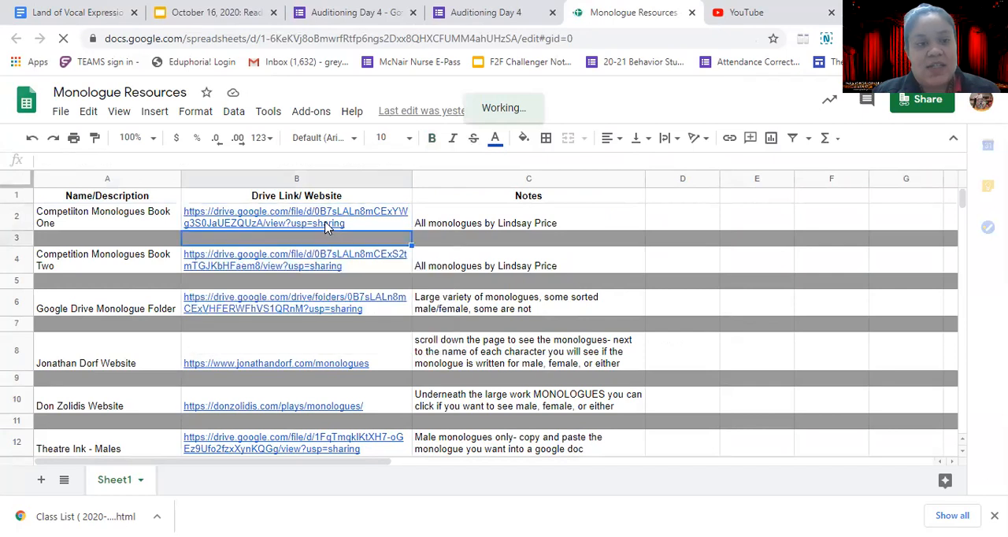
Step: View the Monologue Resources sheet, then switch back to the Auditioning Day 4 form
left_click(296, 443)
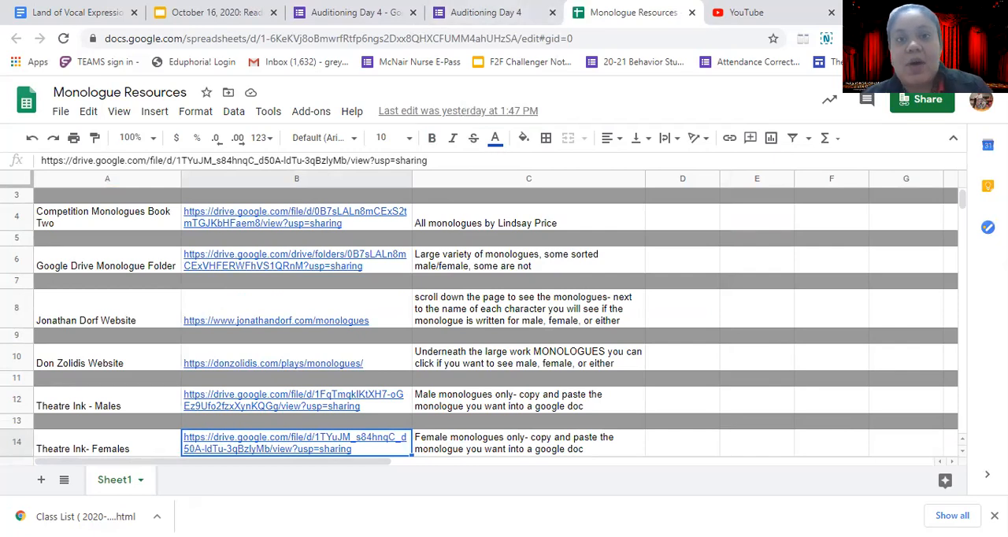
left_click(479, 19)
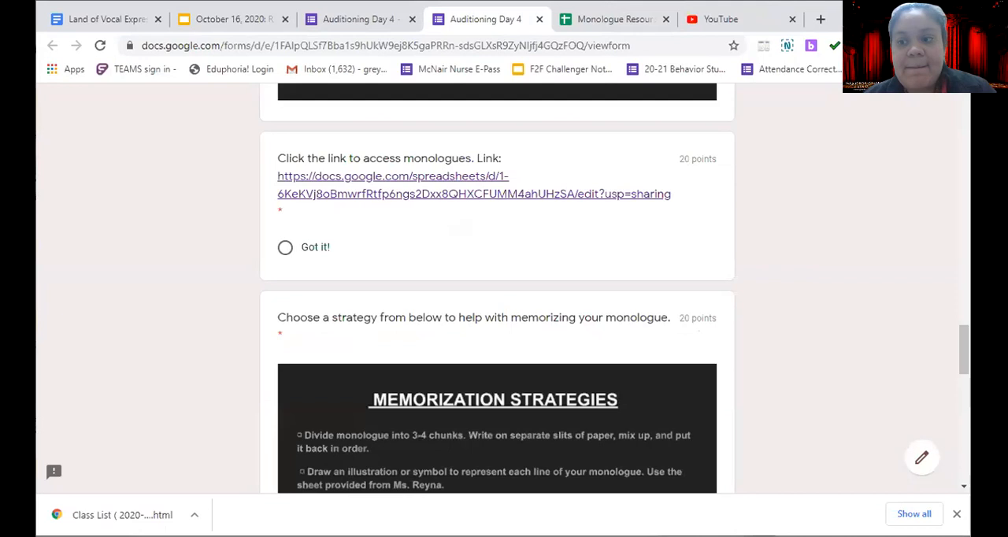
Step: Scroll past the Memorization Strategies image and choices to the Flipgrid recording question
scroll("down", 3)
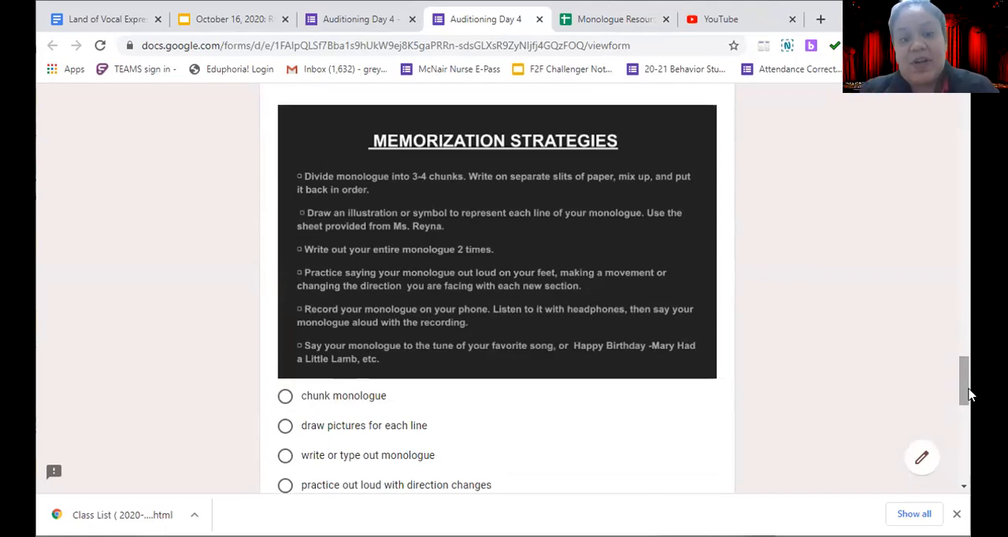
scroll("down", 3)
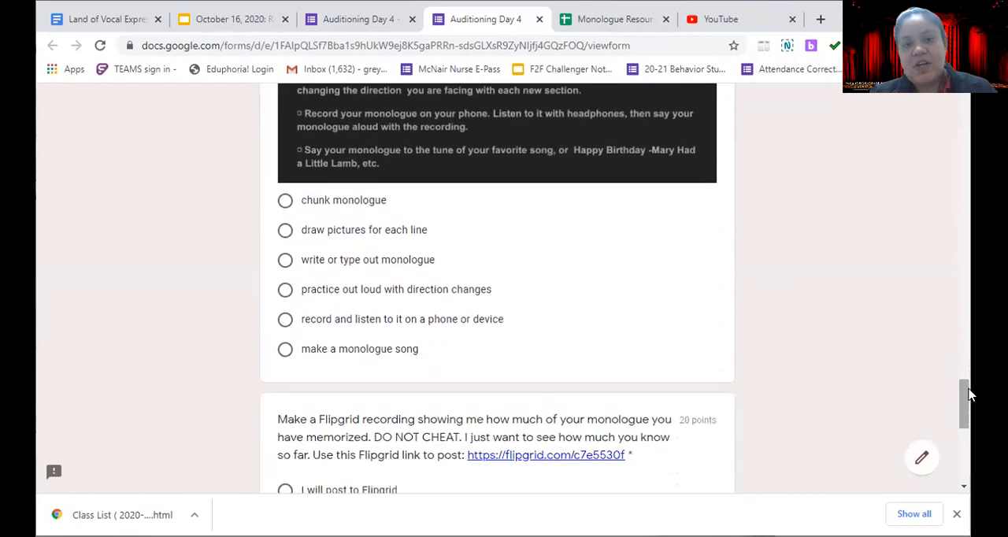
scroll("down", 3)
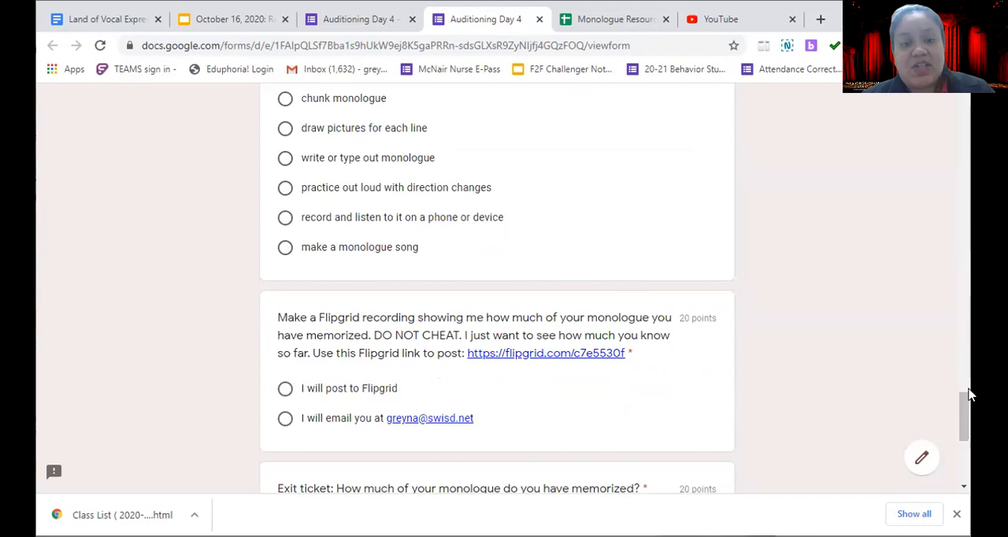
scroll("down", 3)
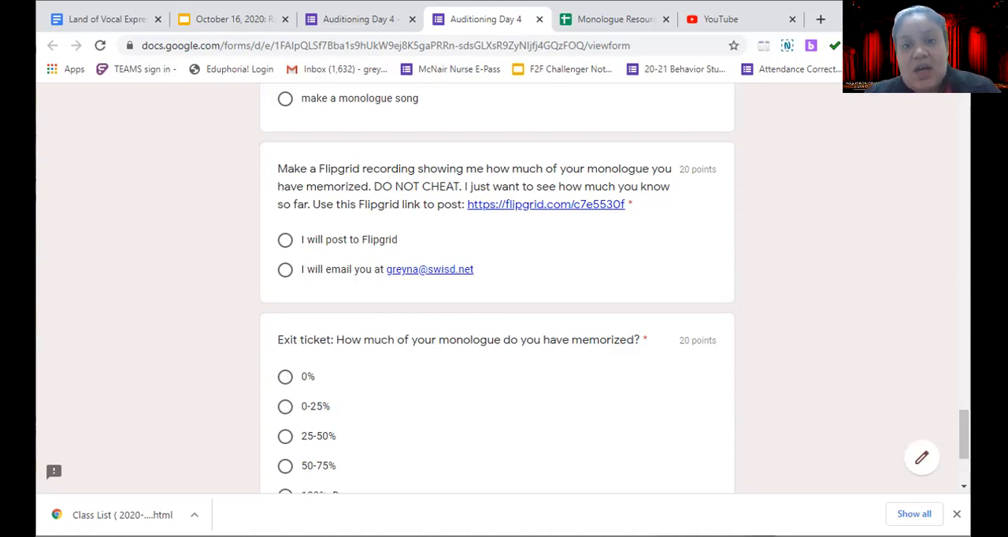
mouse_move(606, 211)
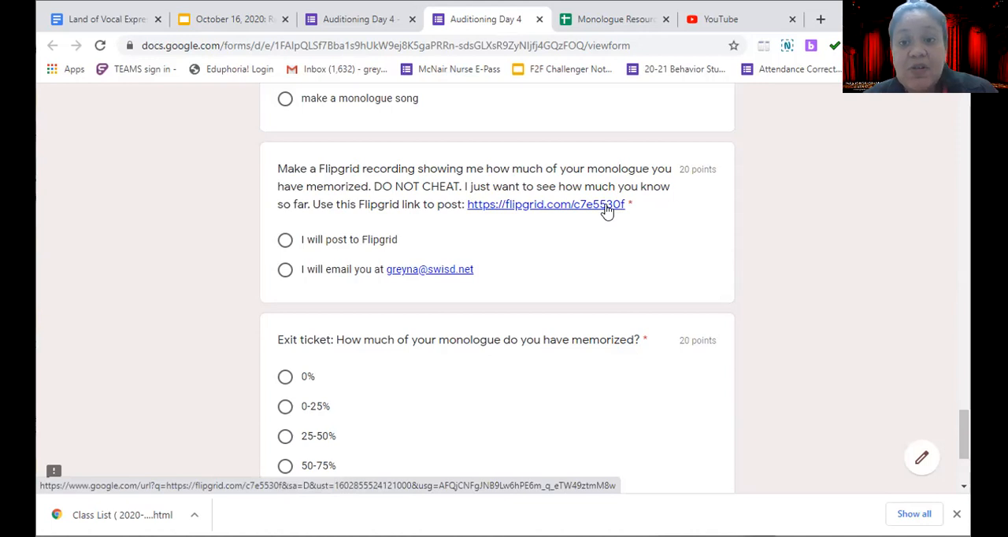
left_click(546, 205)
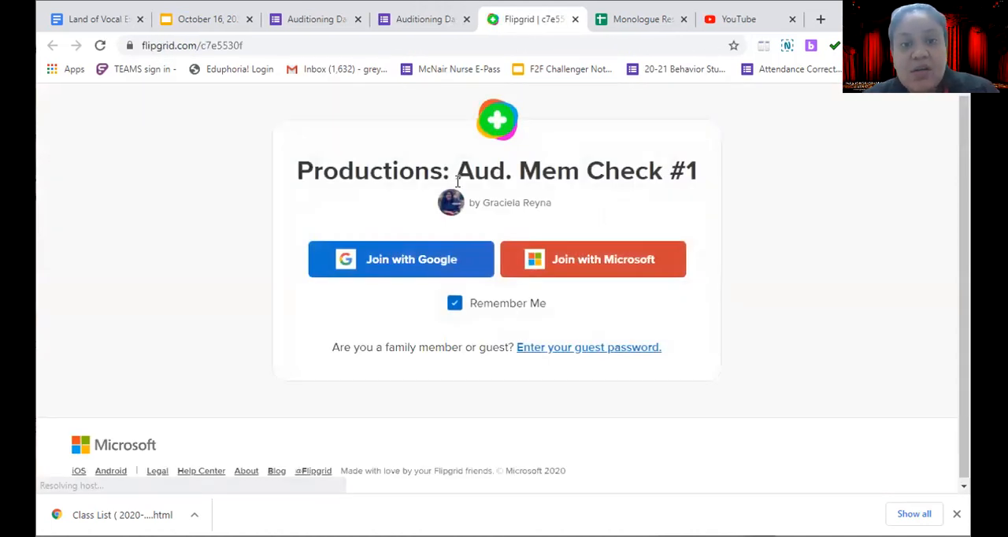
mouse_move(411, 258)
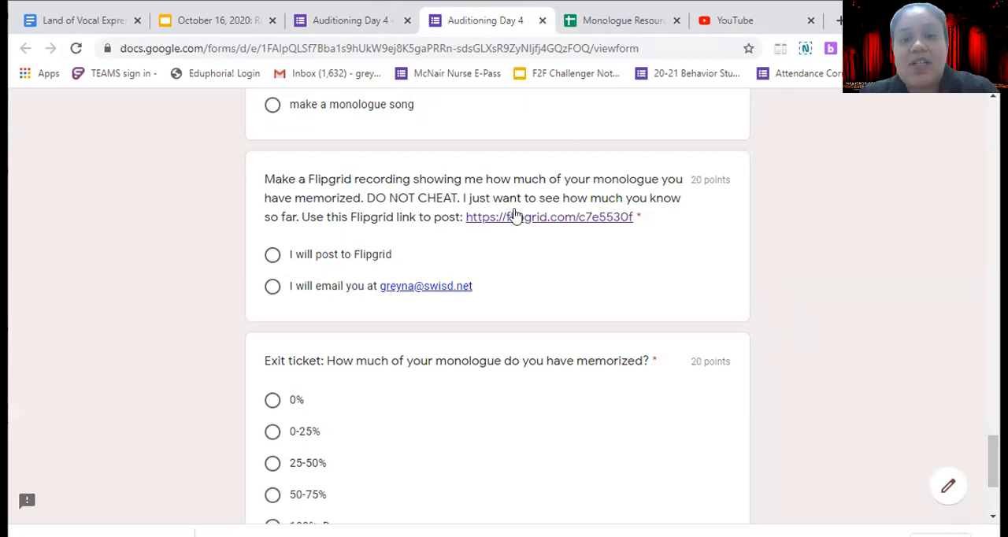
Step: Scroll to the end of the form showing the exit-ticket percentage choices and Submit button
left_click(550, 218)
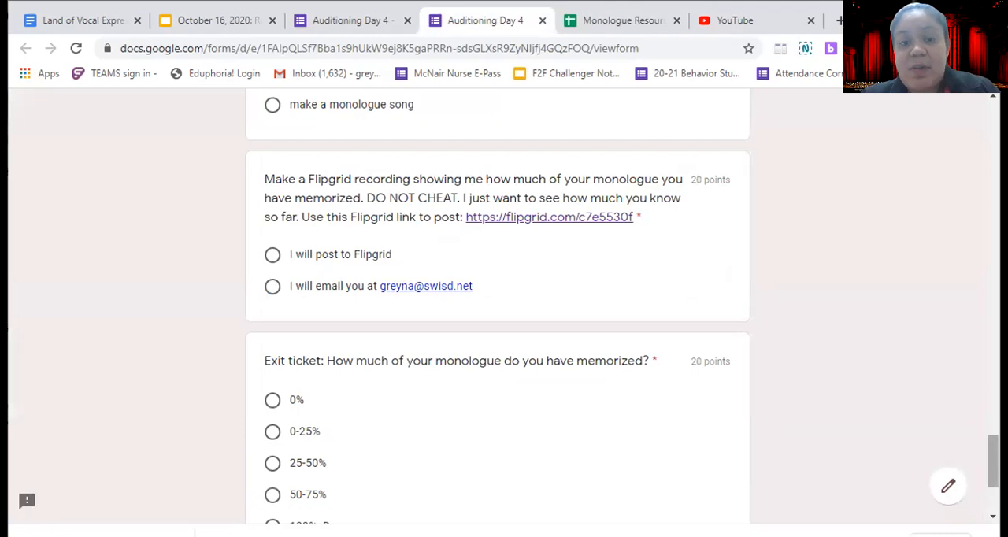
scroll("down", 3)
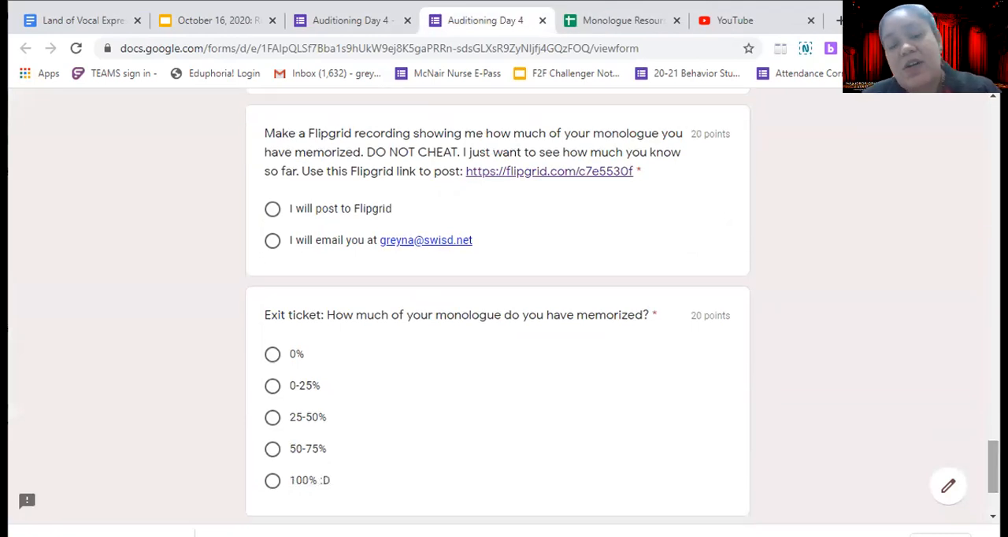
mouse_move(630, 362)
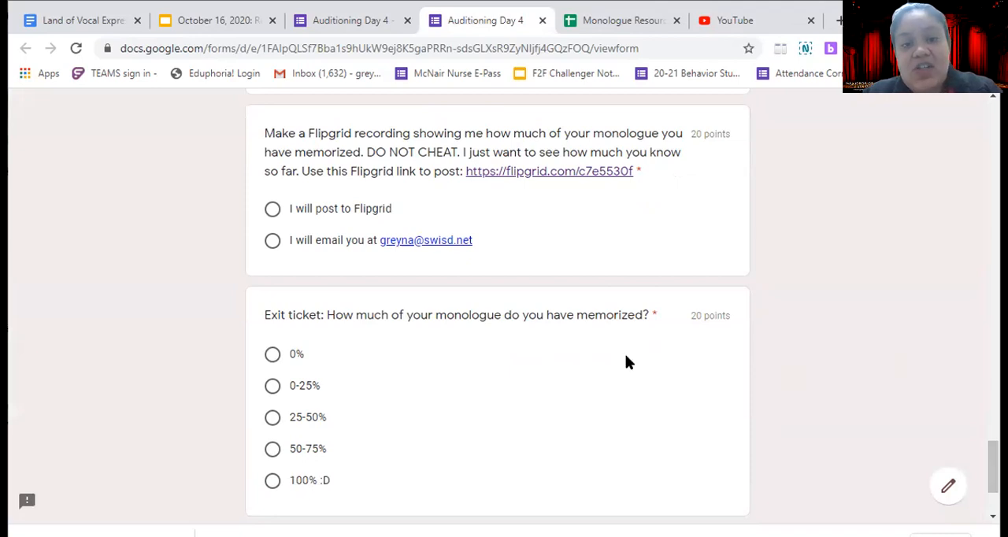
mouse_move(440, 244)
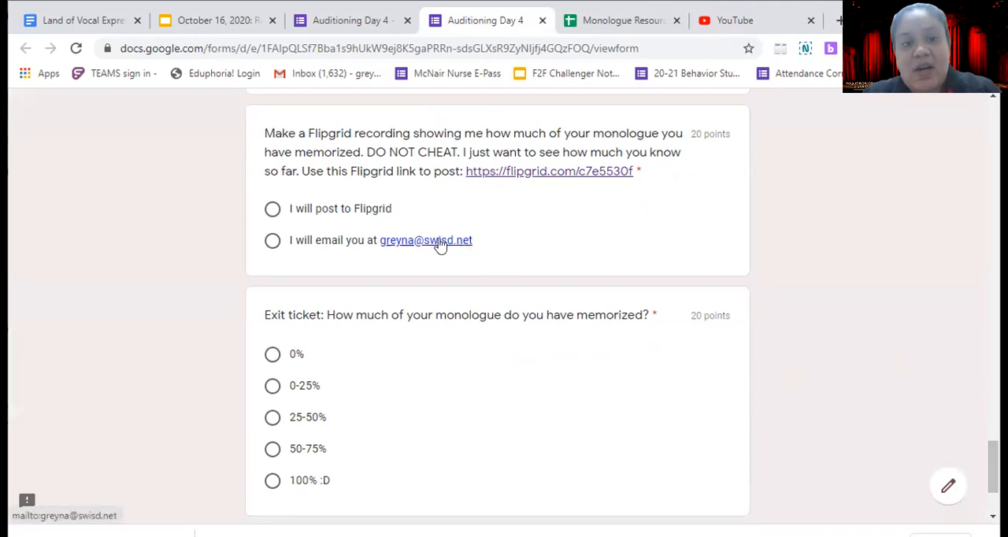
mouse_move(322, 234)
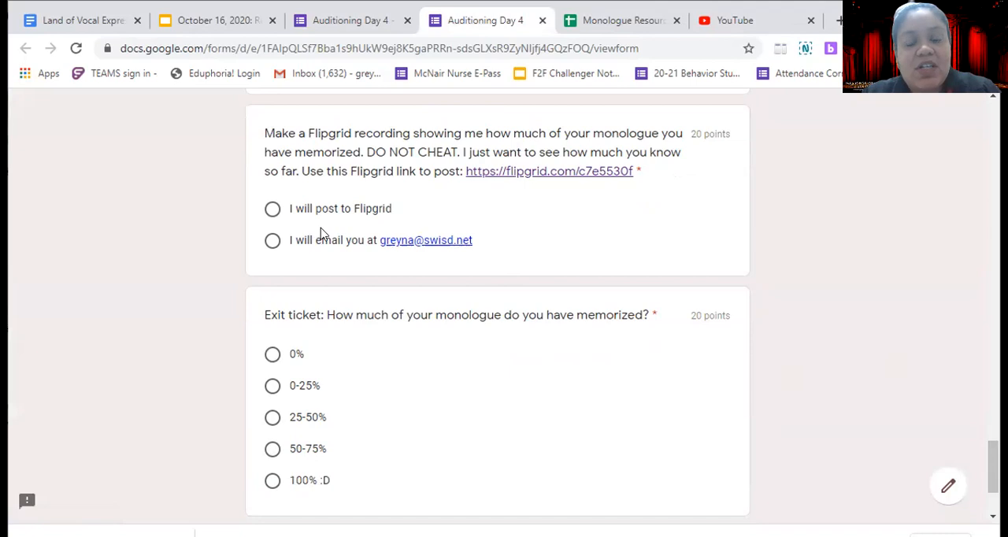
scroll("down", 3)
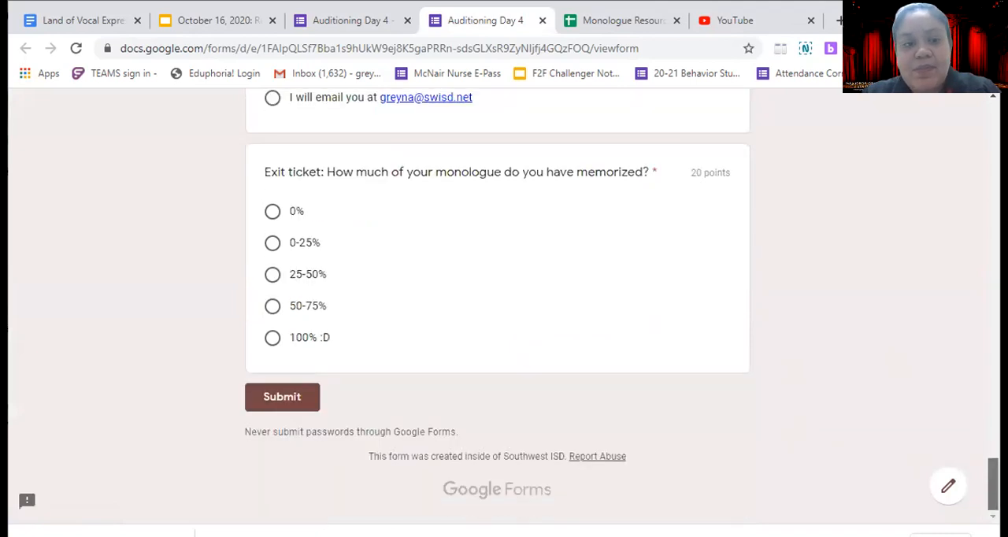